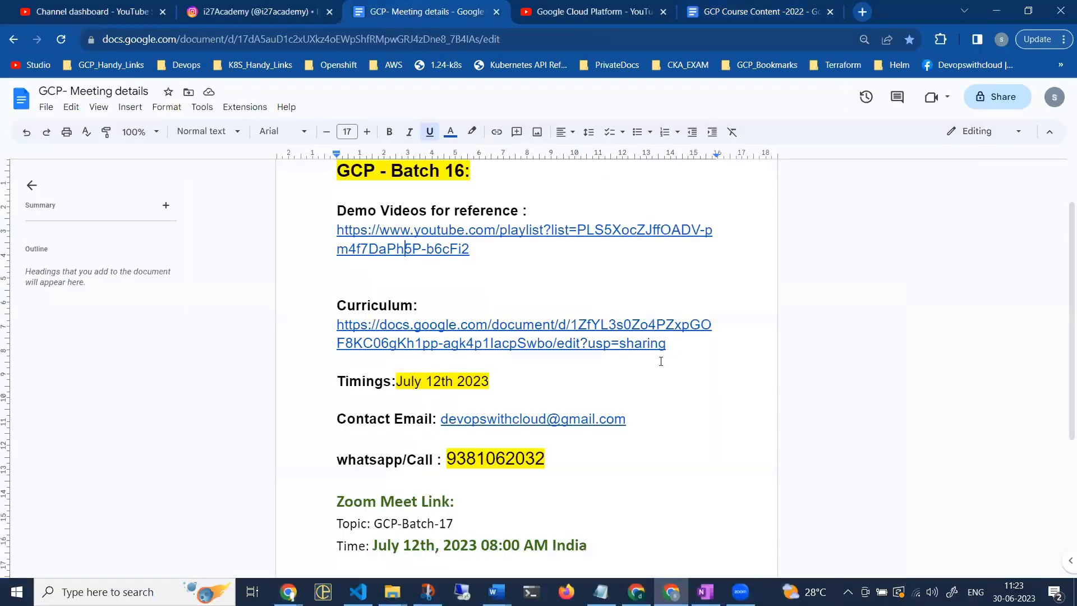
{"action": "mouse_move", "coordinate": [492, 342]}
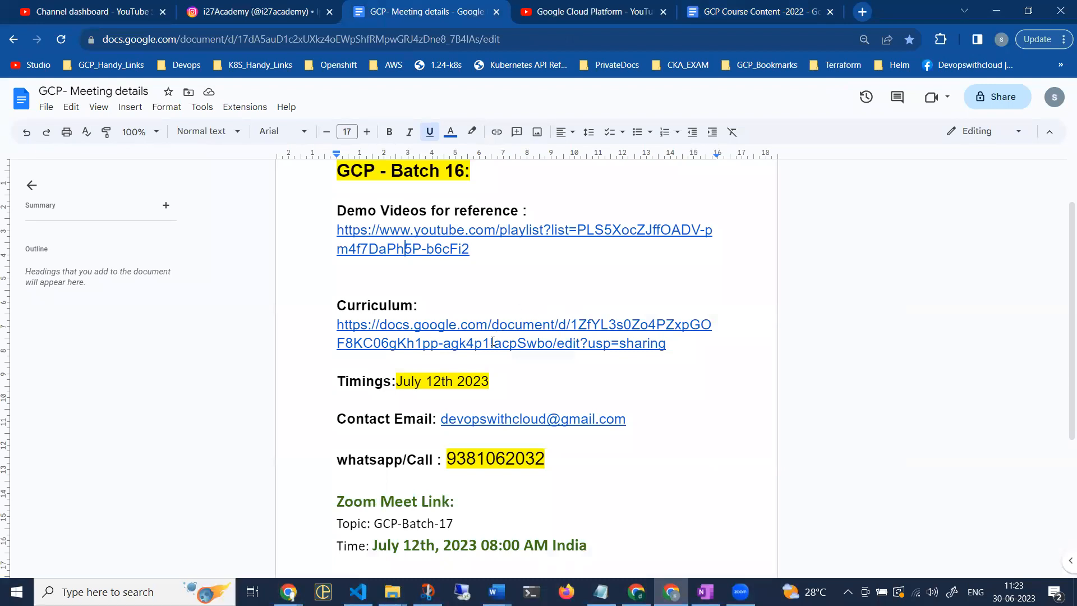
Step: Highlight the WhatsApp contact number in the doc, then view the i27Academy Instagram profile
{"action": "scroll", "scroll_direction": "down", "scroll_amount": 3}
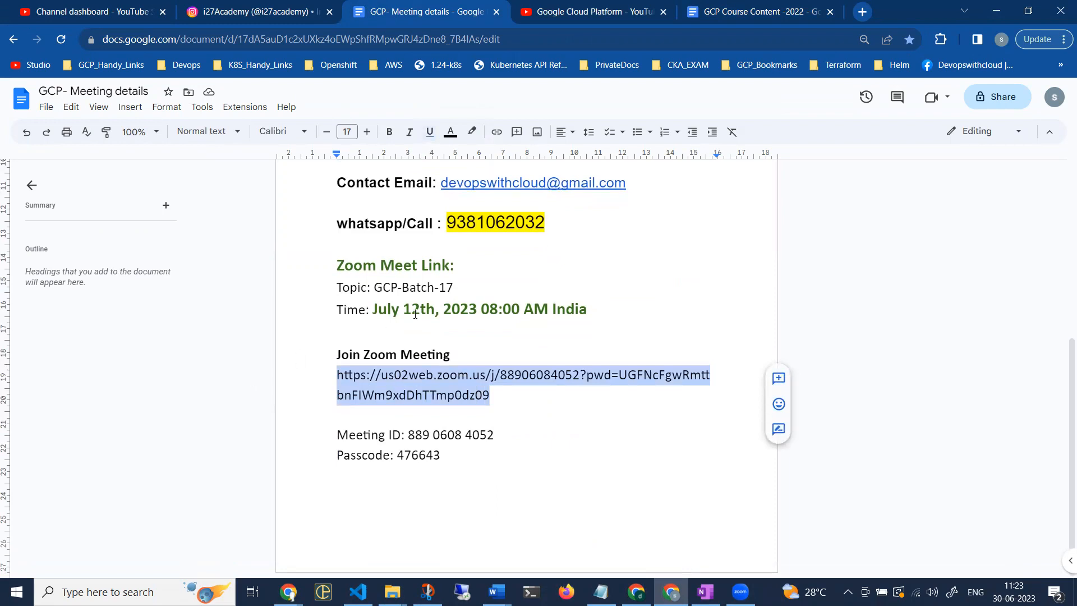
{"action": "mouse_move", "coordinate": [479, 293]}
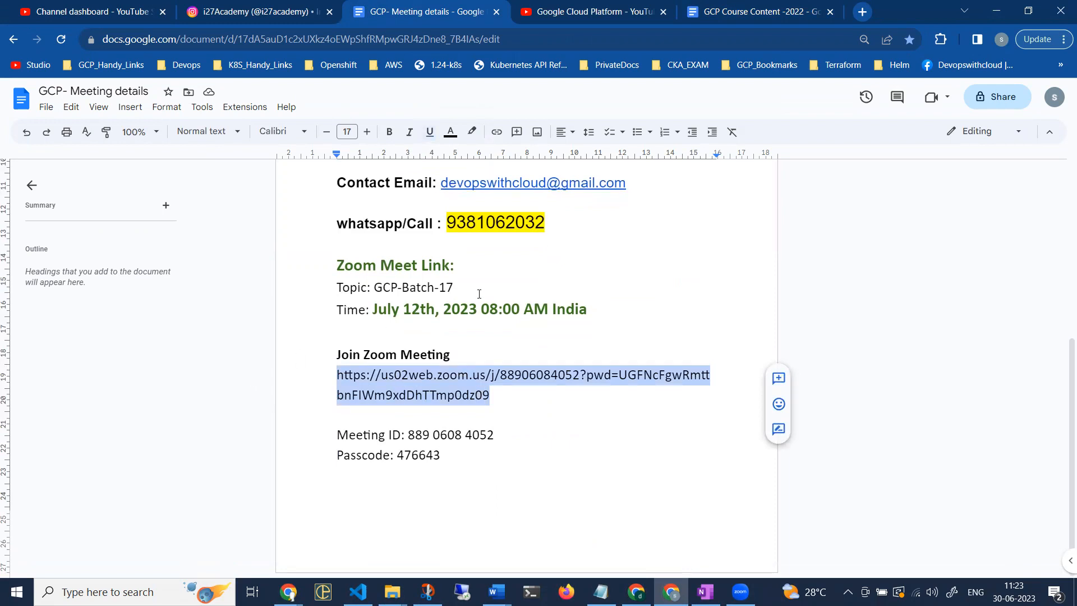
{"action": "mouse_move", "coordinate": [475, 236]}
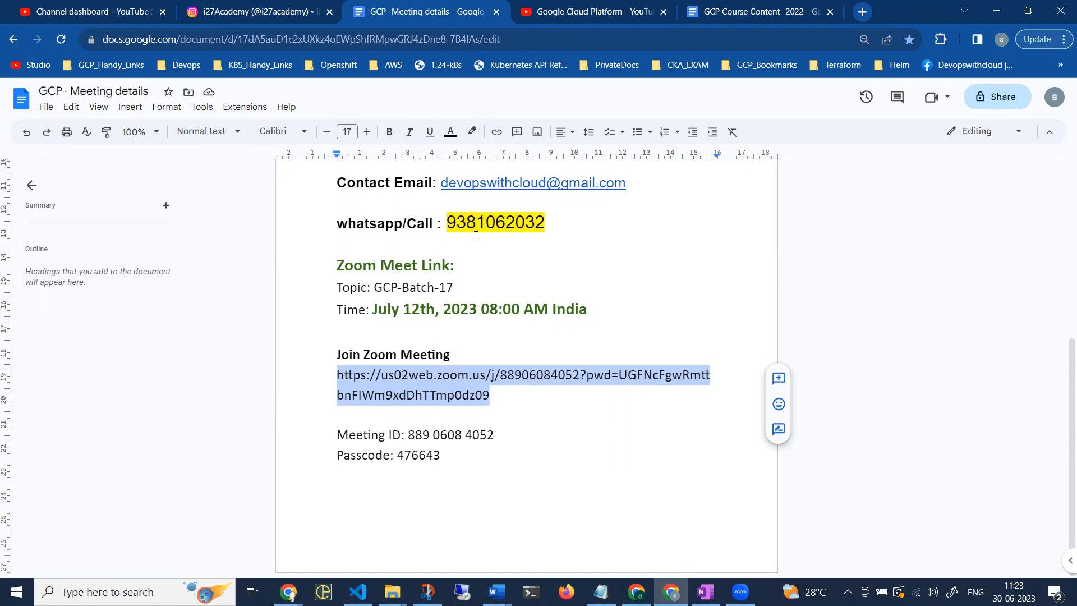
{"action": "left_click", "coordinate": [493, 223]}
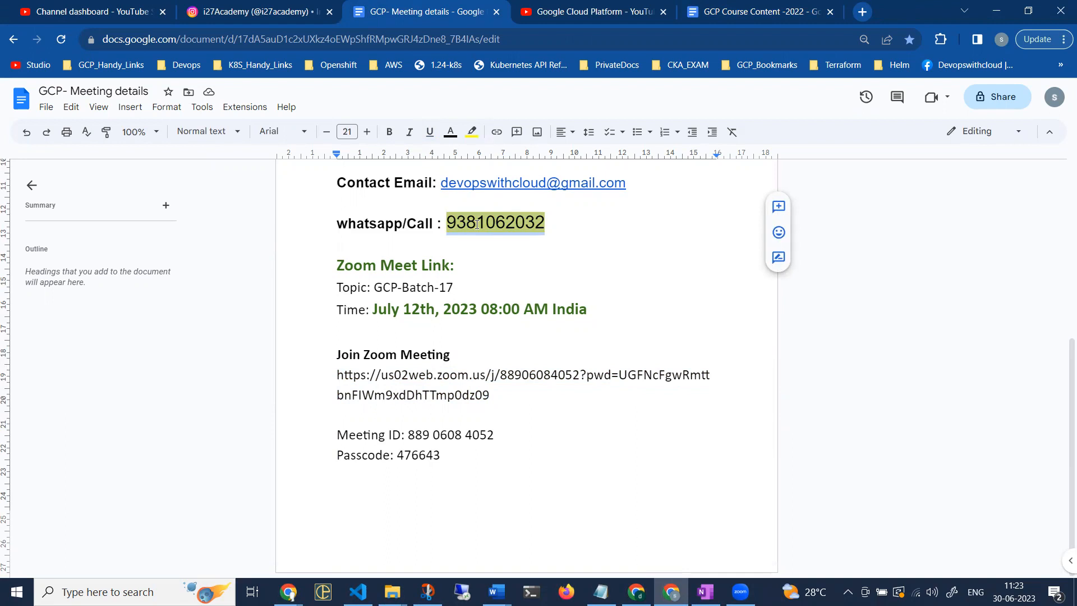
{"action": "mouse_move", "coordinate": [481, 235]}
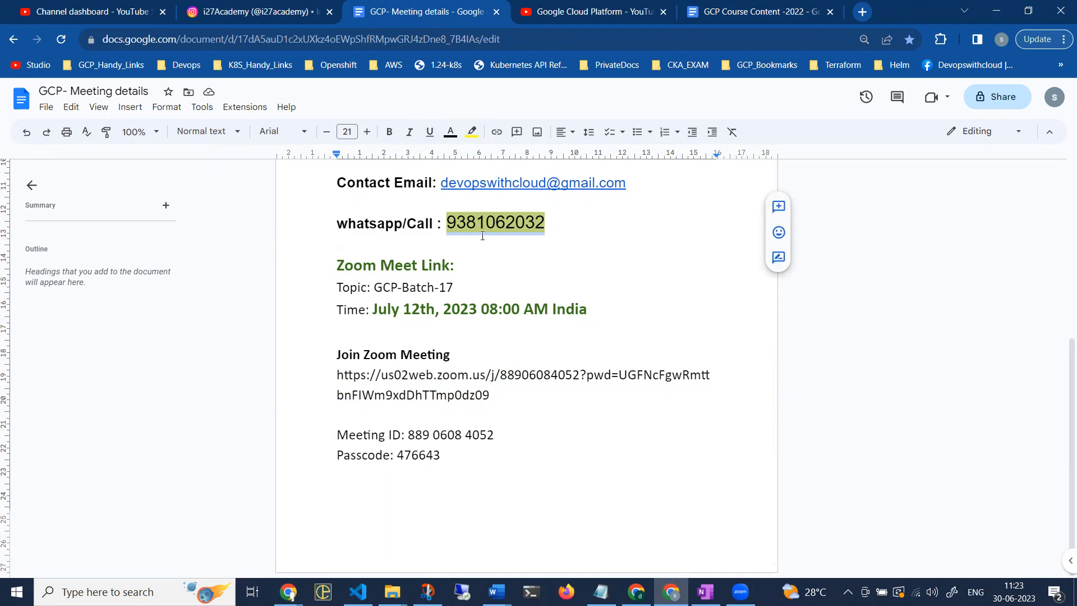
{"action": "mouse_move", "coordinate": [498, 333]}
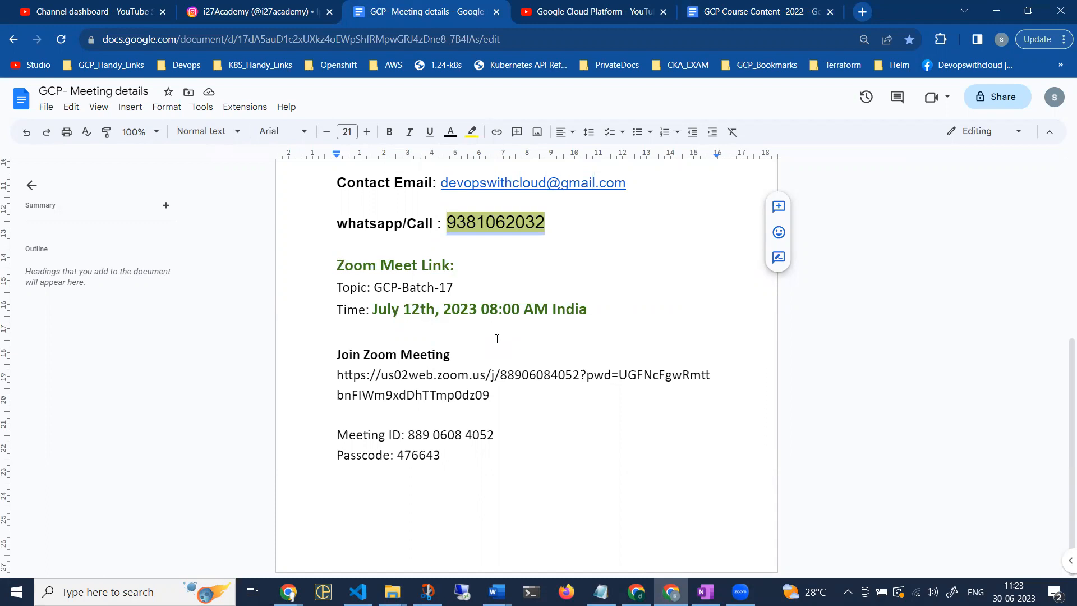
{"action": "left_click", "coordinate": [254, 12]}
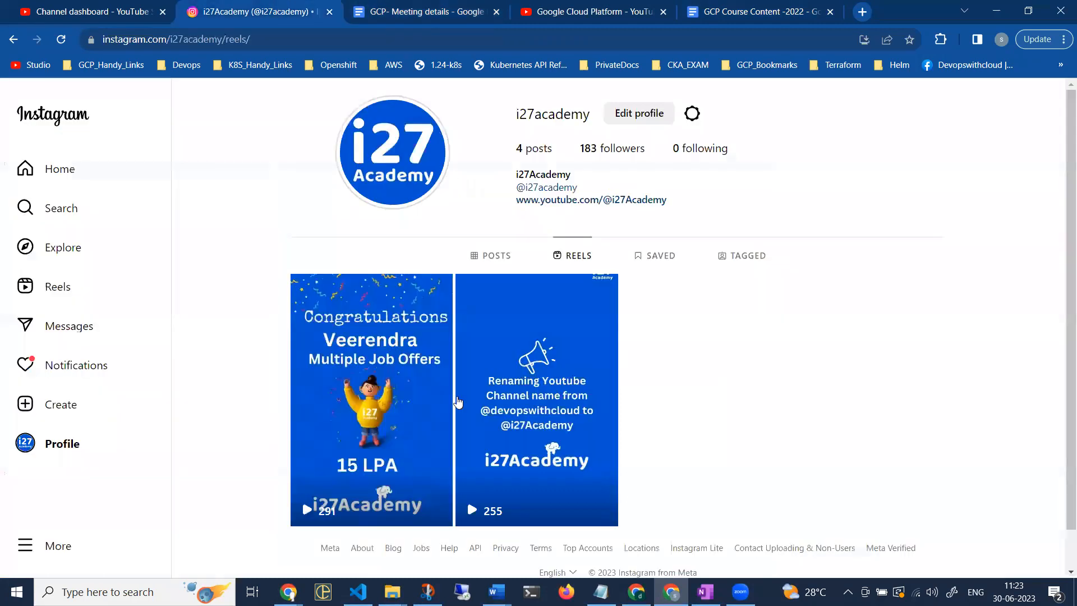
{"action": "mouse_move", "coordinate": [370, 354]}
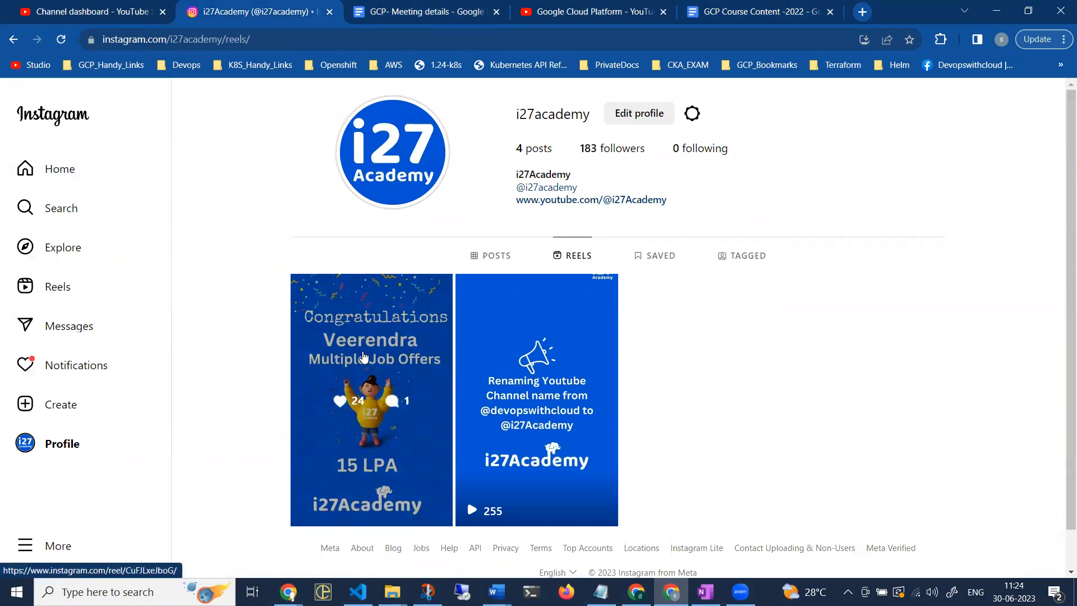
{"action": "mouse_move", "coordinate": [367, 463]}
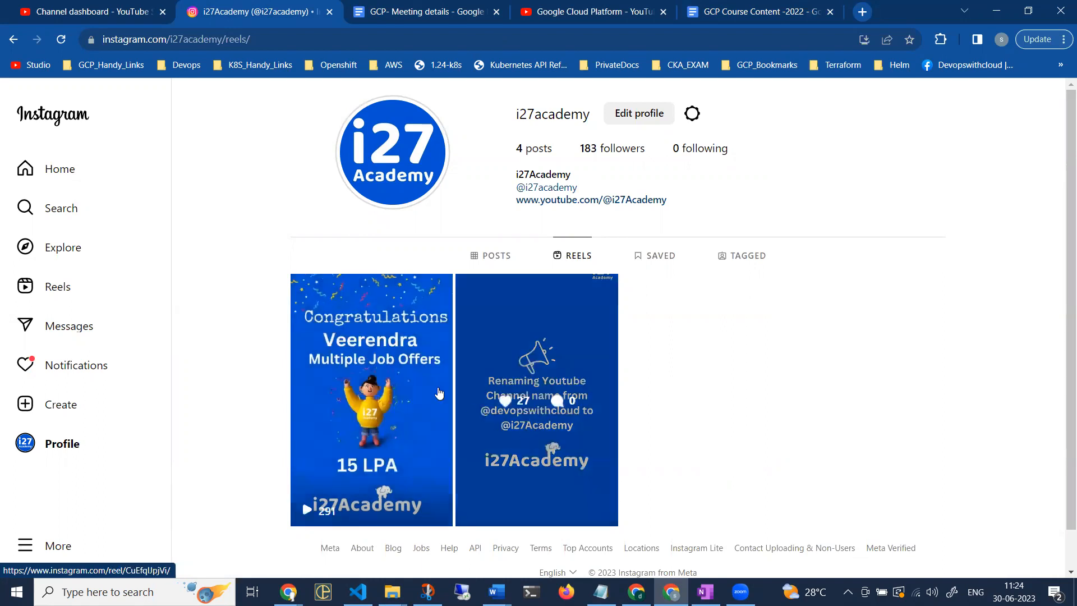
{"action": "mouse_move", "coordinate": [405, 375]}
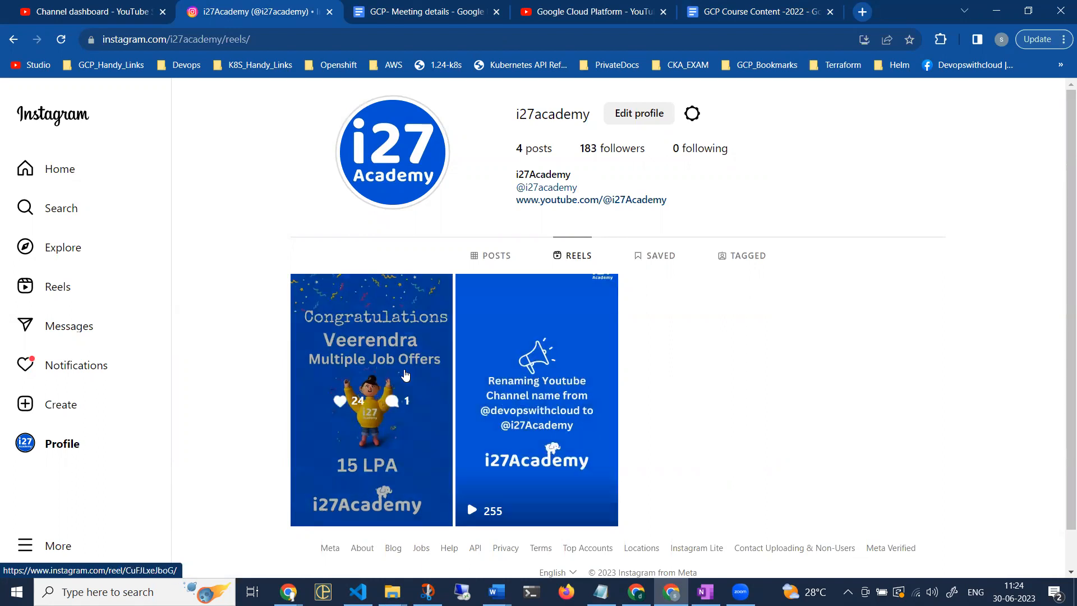
{"action": "mouse_move", "coordinate": [420, 181]}
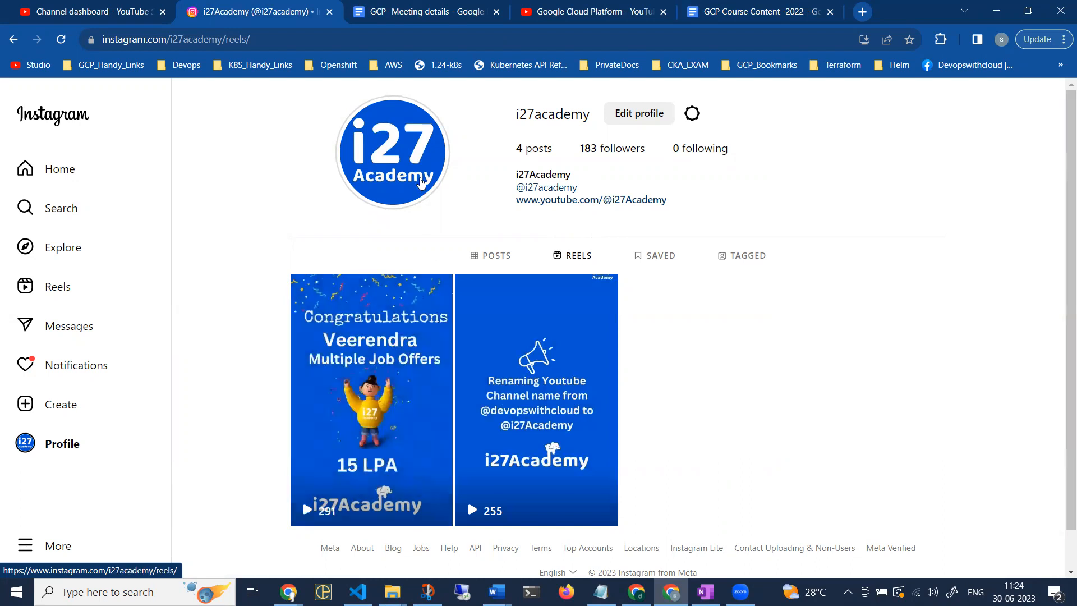
{"action": "mouse_move", "coordinate": [418, 105]}
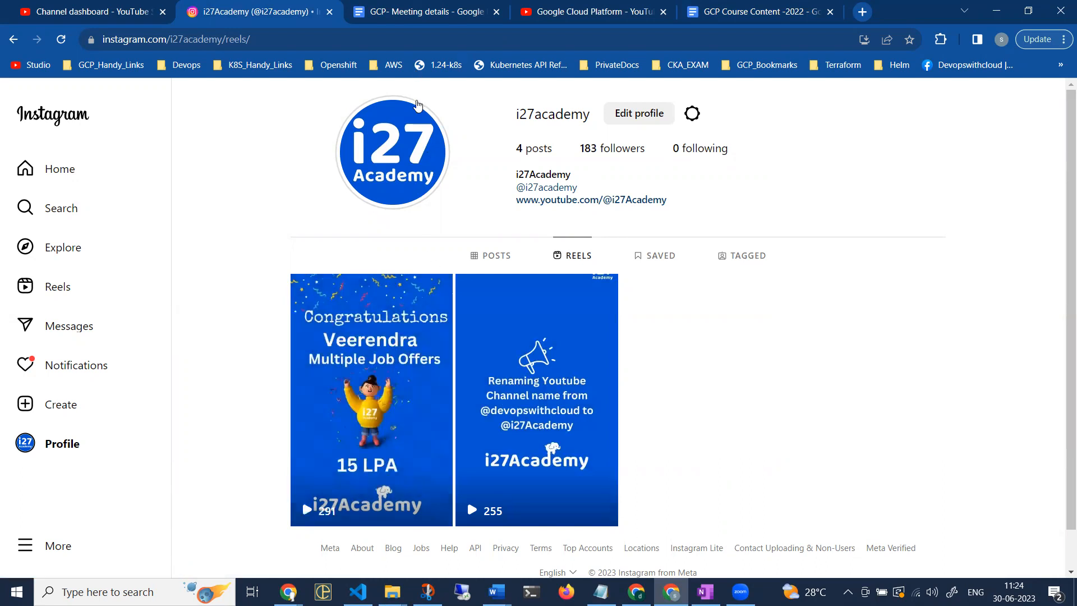
{"action": "mouse_move", "coordinate": [626, 257]}
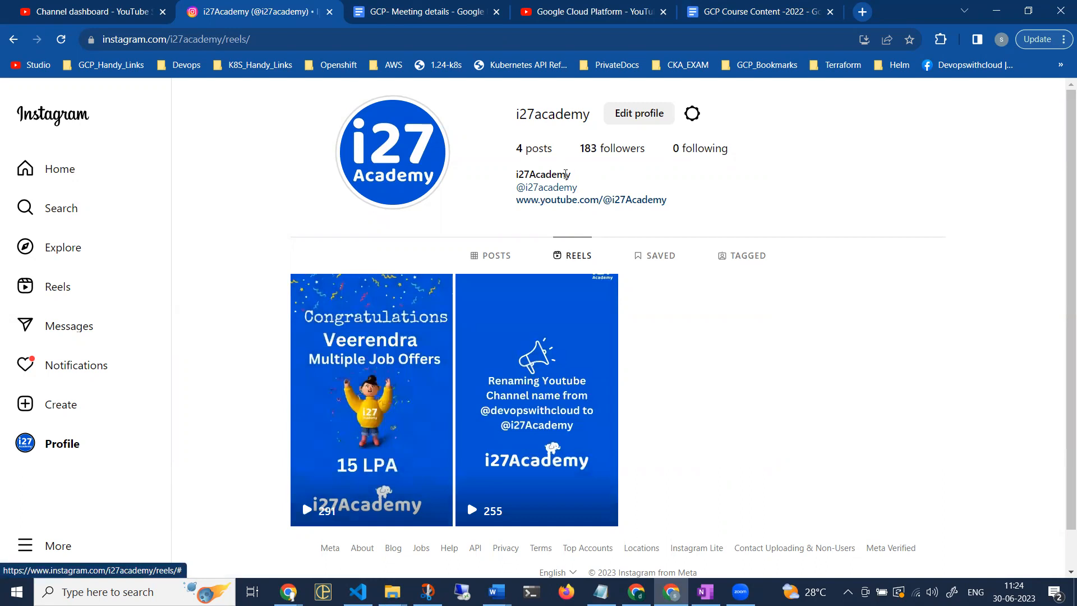
{"action": "mouse_move", "coordinate": [539, 272]}
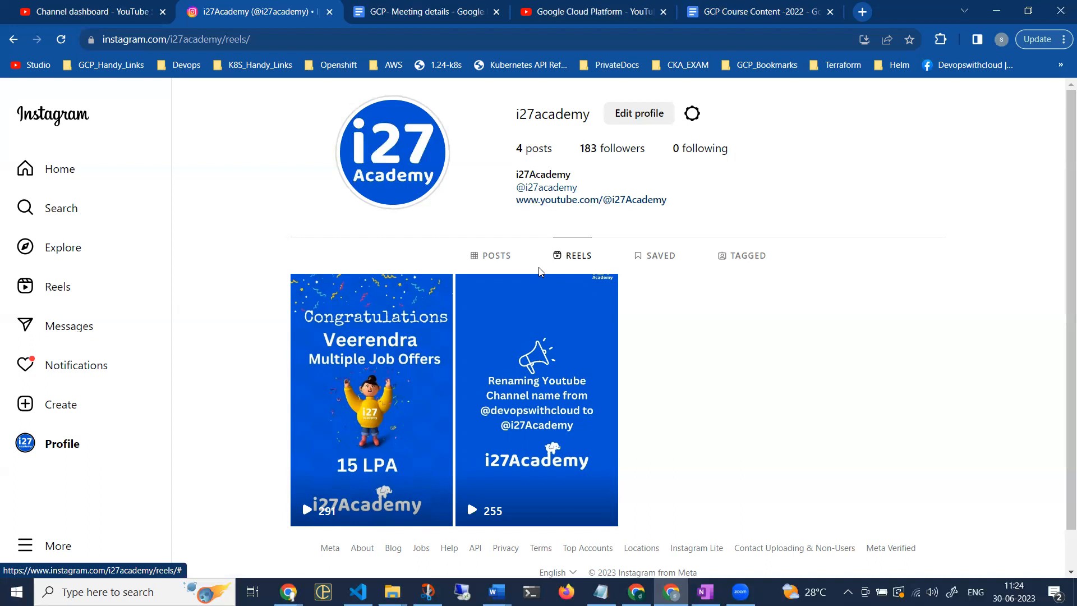
Step: Return to the GCP meeting details document, then bring up the blank OneNote page
{"action": "left_click", "coordinate": [422, 12]}
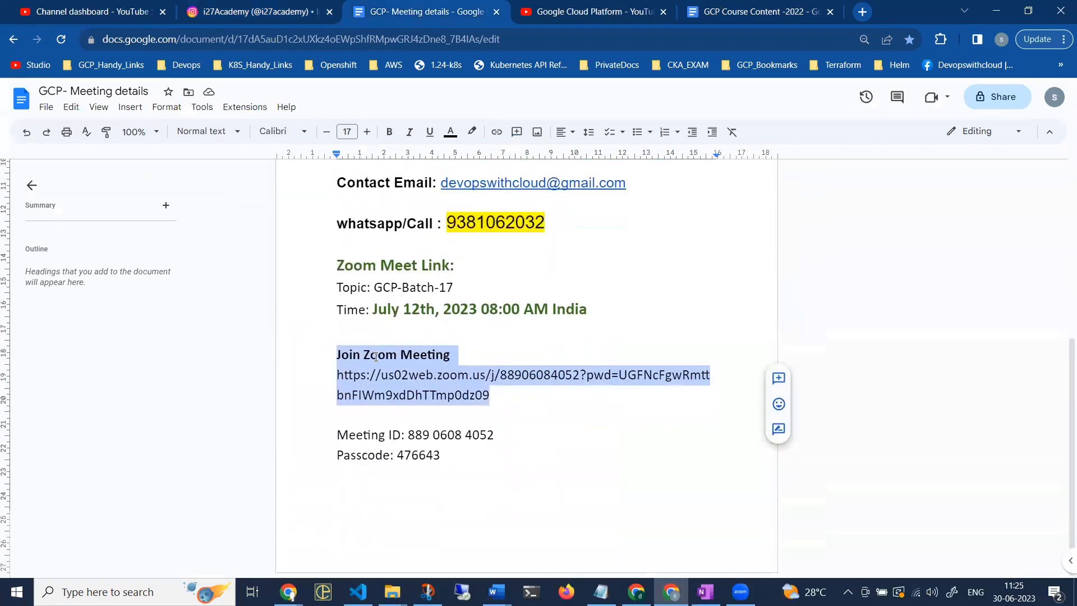
{"action": "left_click", "coordinate": [756, 12]}
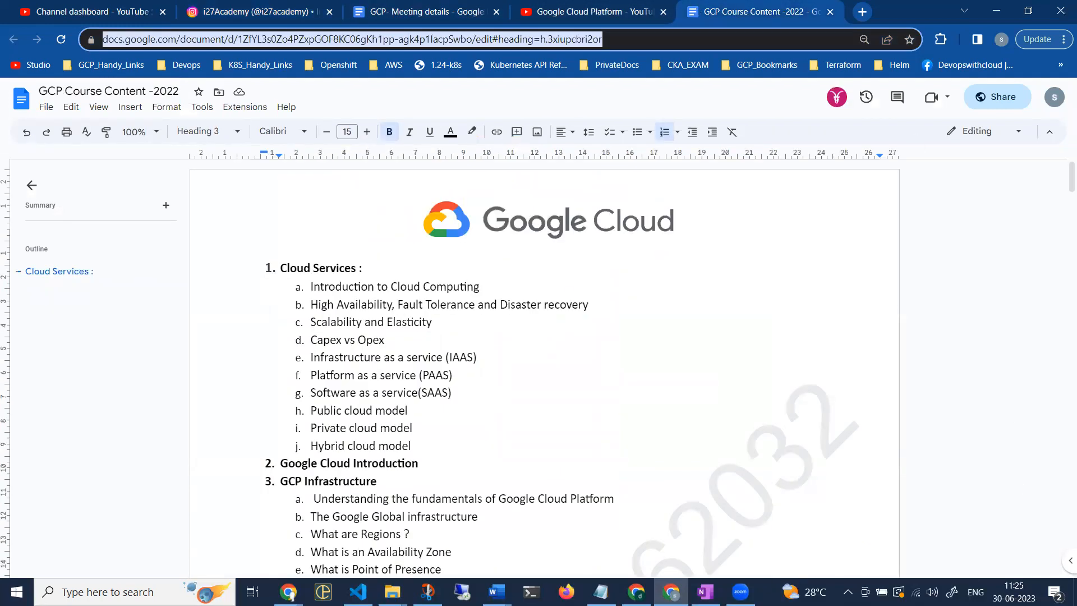
{"action": "left_click", "coordinate": [704, 591]}
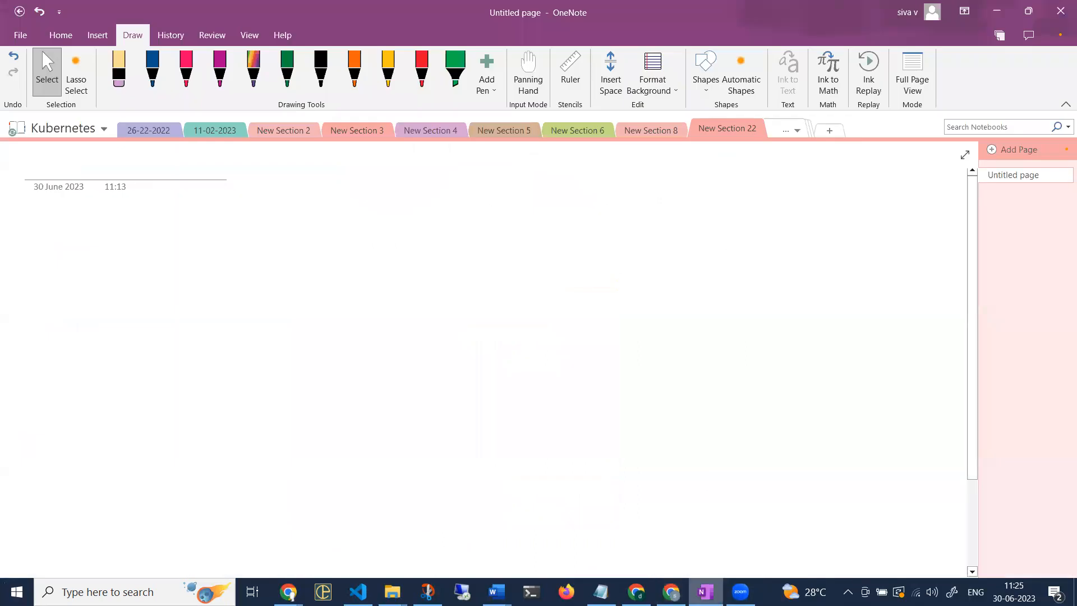
Step: Handwrite '(Gcp) (gcpdevops)', underlined, and 'Project → infra' in dark blue pen
{"action": "left_click", "coordinate": [152, 69]}
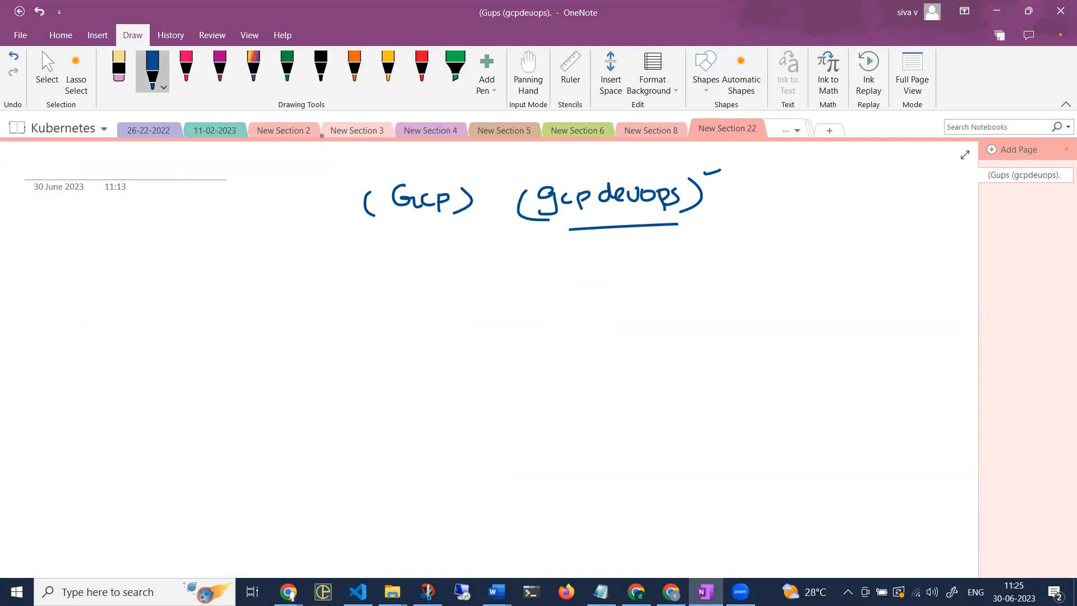
{"action": "left_click", "coordinate": [90, 274]}
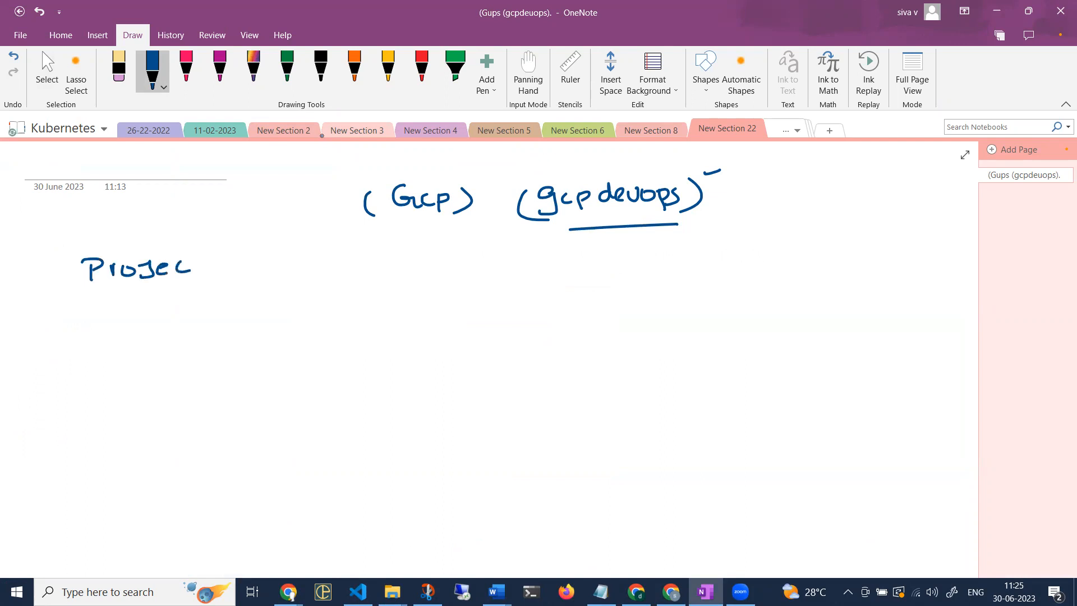
{"action": "left_click_drag", "start_coordinate": [199, 265], "coordinate": [272, 261]}
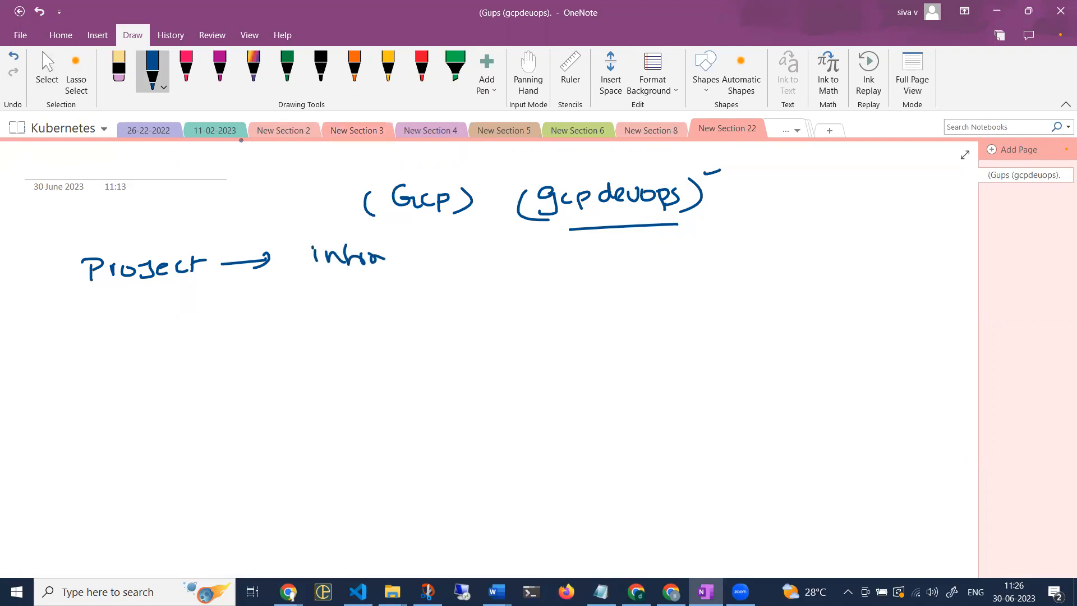
{"action": "mouse_move", "coordinate": [985, 74]}
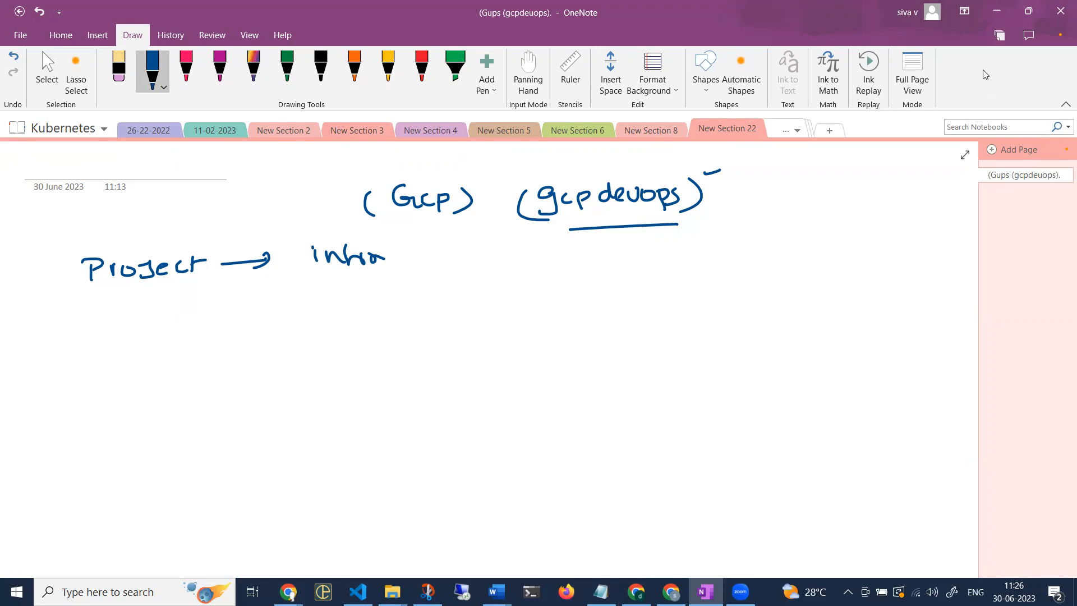
{"action": "left_click", "coordinate": [671, 592]}
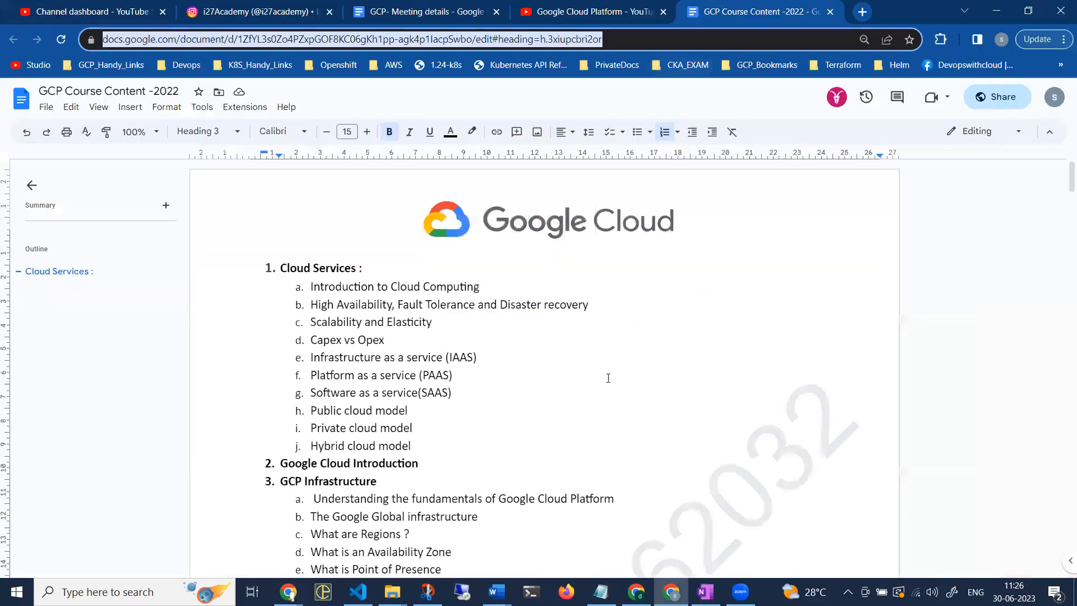
{"action": "scroll", "scroll_direction": "down", "scroll_amount": 3}
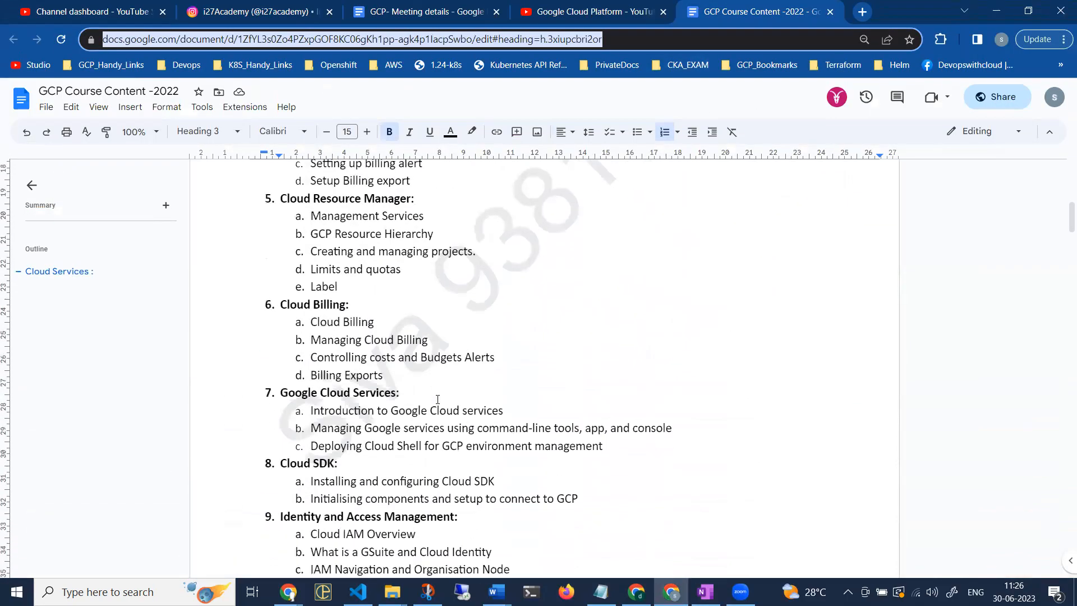
{"action": "scroll", "scroll_direction": "down", "scroll_amount": 3}
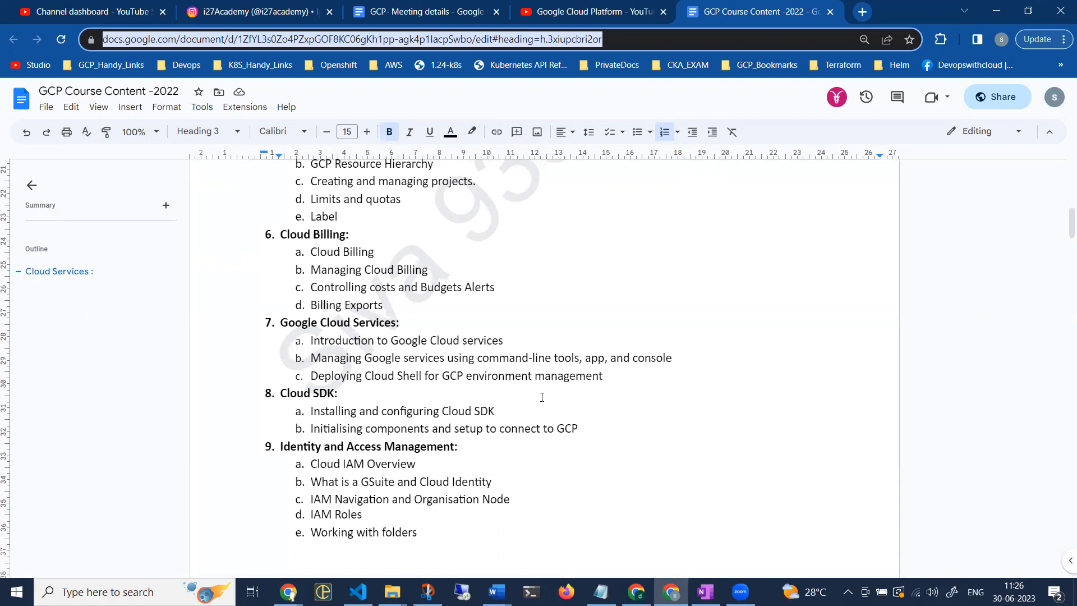
{"action": "scroll", "scroll_direction": "down", "scroll_amount": 3}
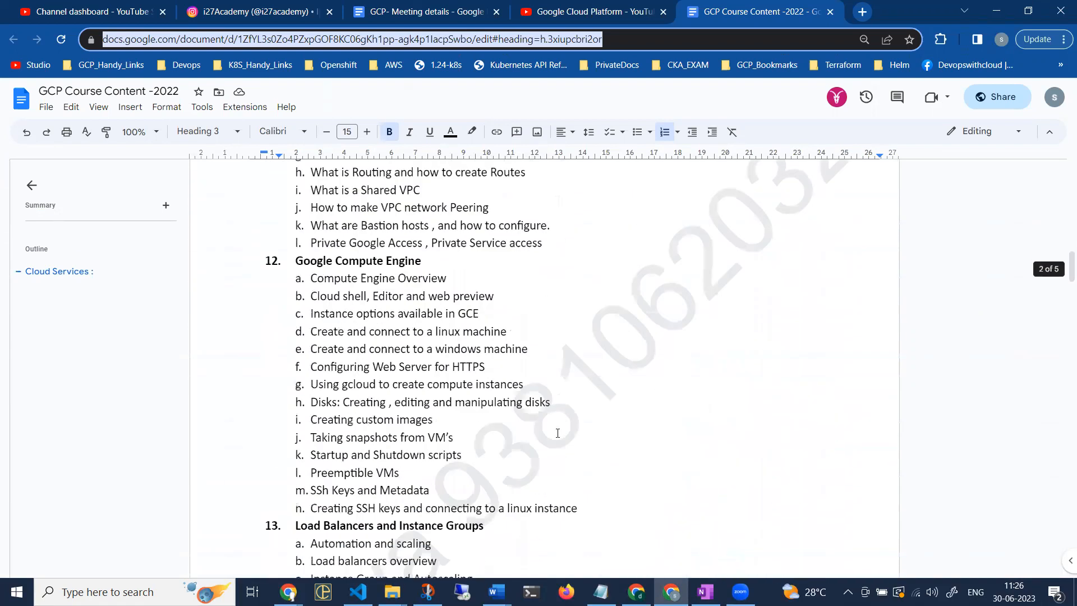
{"action": "scroll", "scroll_direction": "down", "scroll_amount": 3}
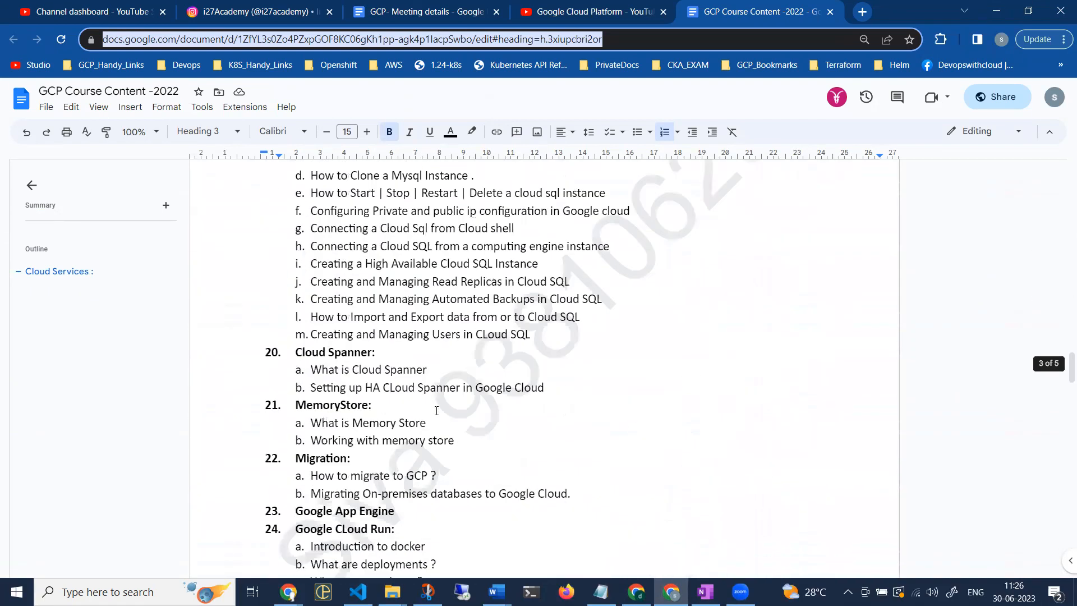
{"action": "scroll", "scroll_direction": "down", "scroll_amount": 3}
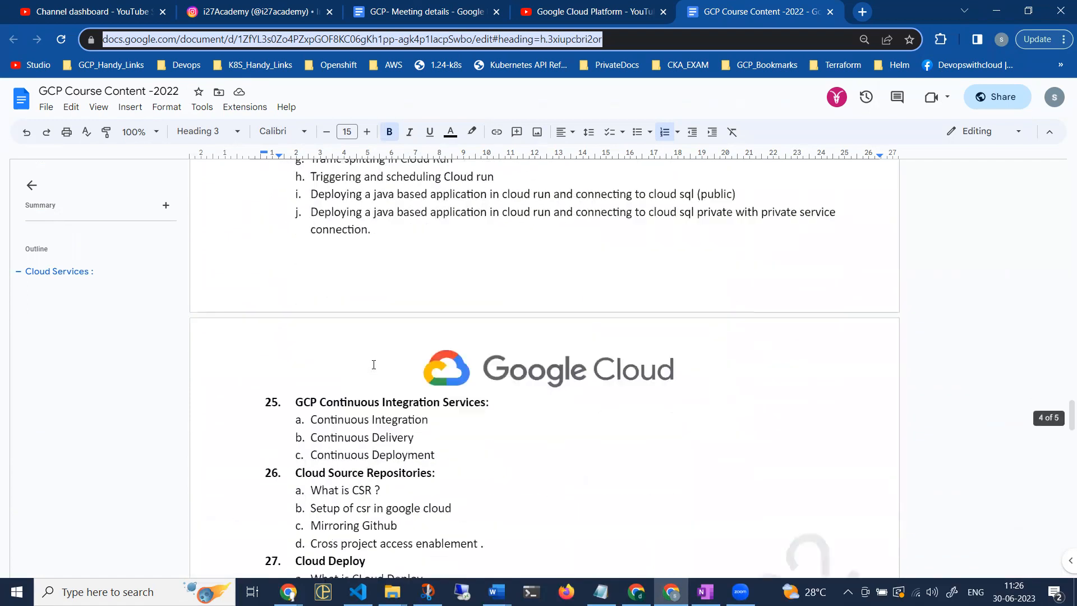
{"action": "scroll", "scroll_direction": "down", "scroll_amount": 3}
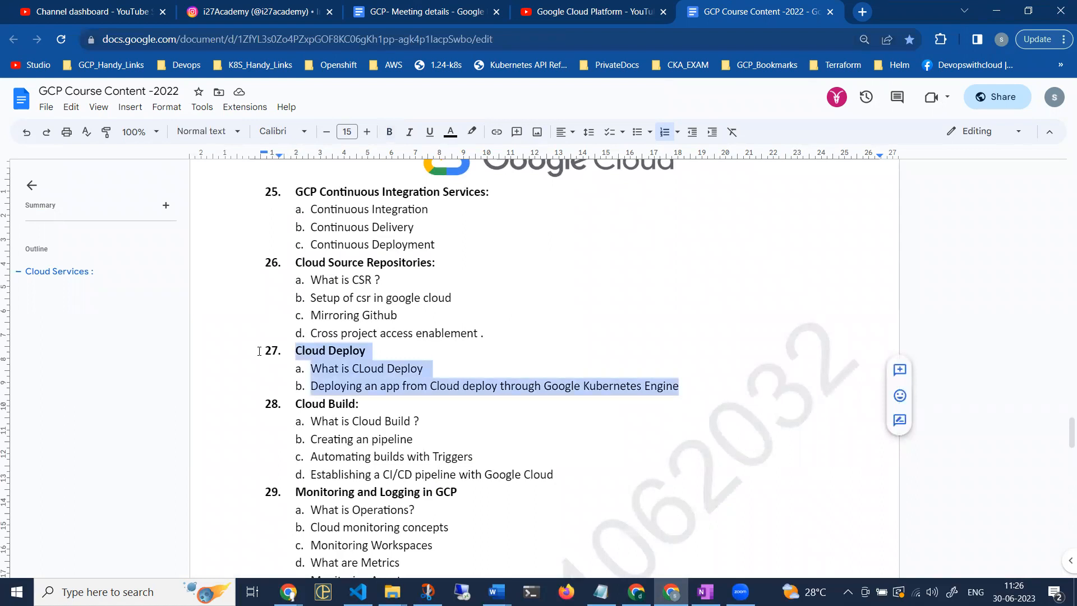
{"action": "scroll", "scroll_direction": "down", "scroll_amount": 3}
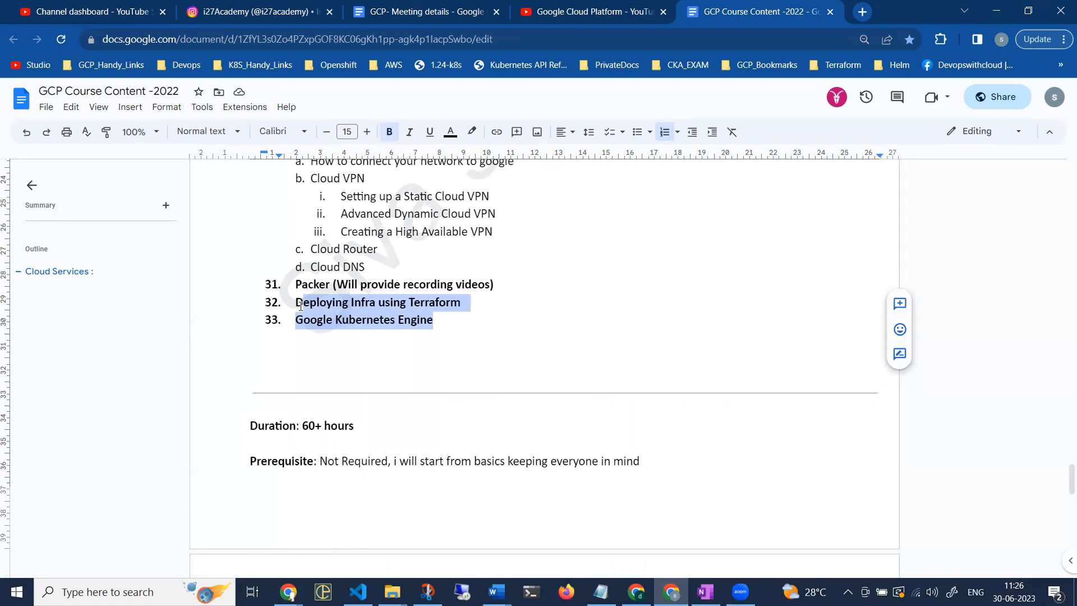
{"action": "scroll", "scroll_direction": "up", "scroll_amount": 3}
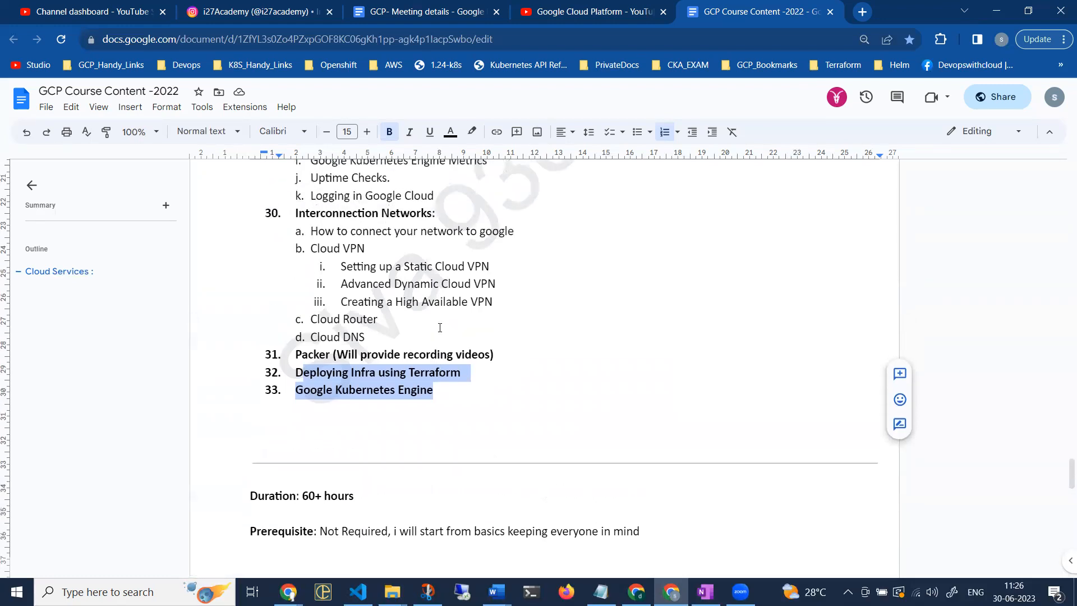
{"action": "mouse_move", "coordinate": [556, 317]}
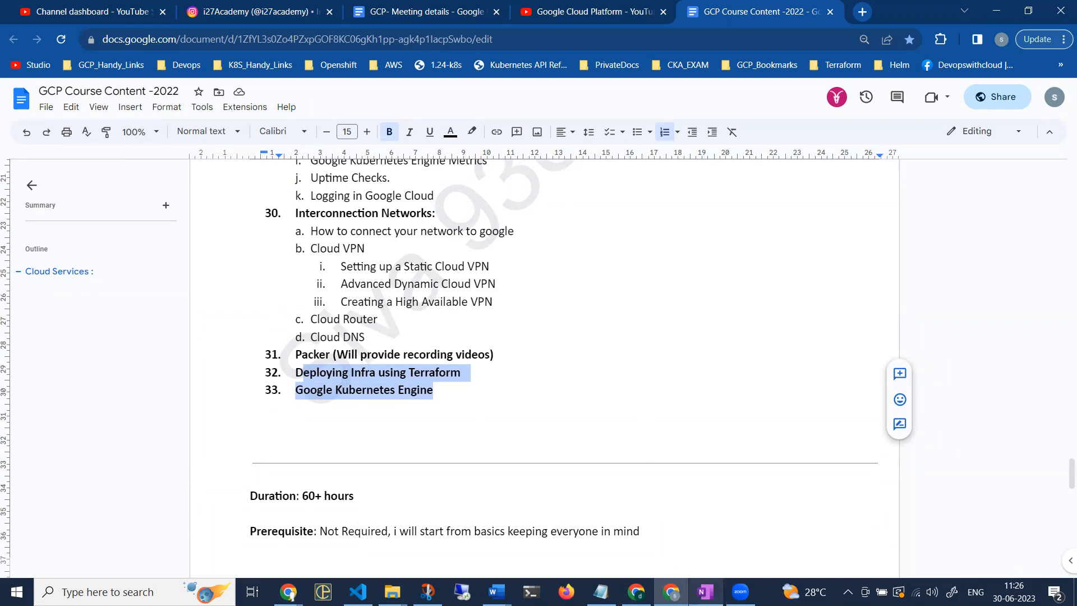
{"action": "left_click", "coordinate": [704, 591]}
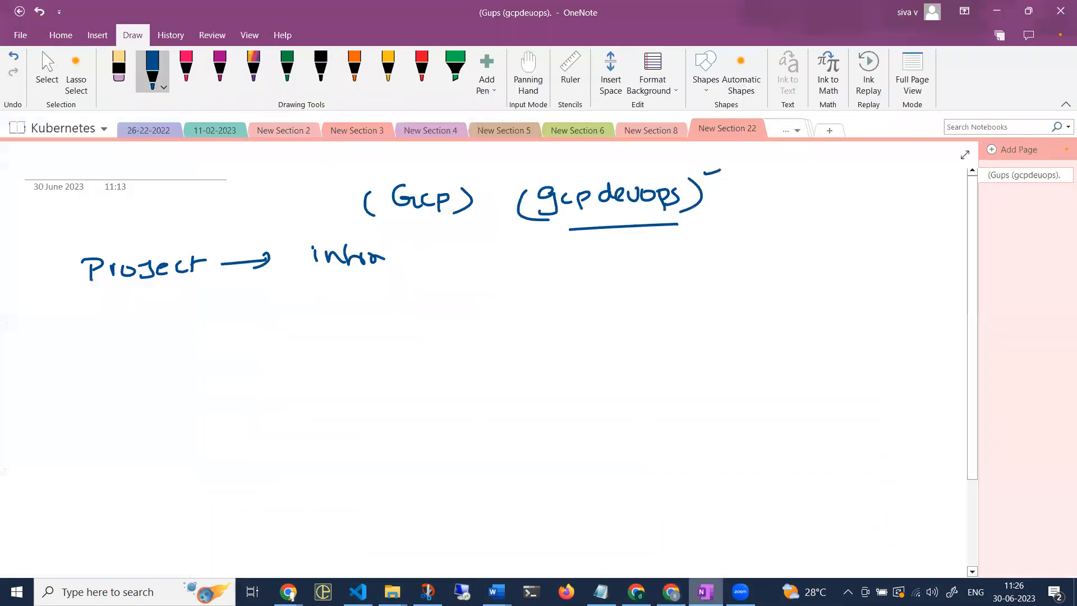